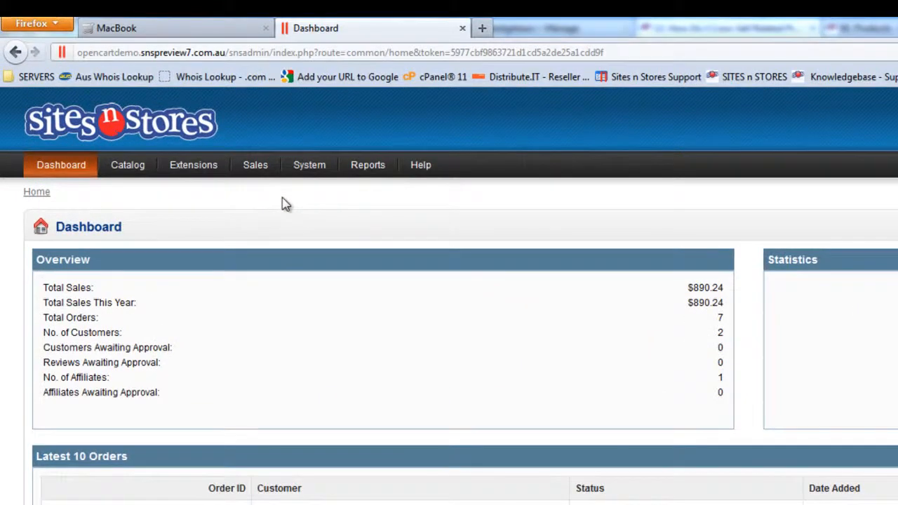
Step: Open the Catalog menu's Products list
{"action": "left_click", "coordinate": [127, 164]}
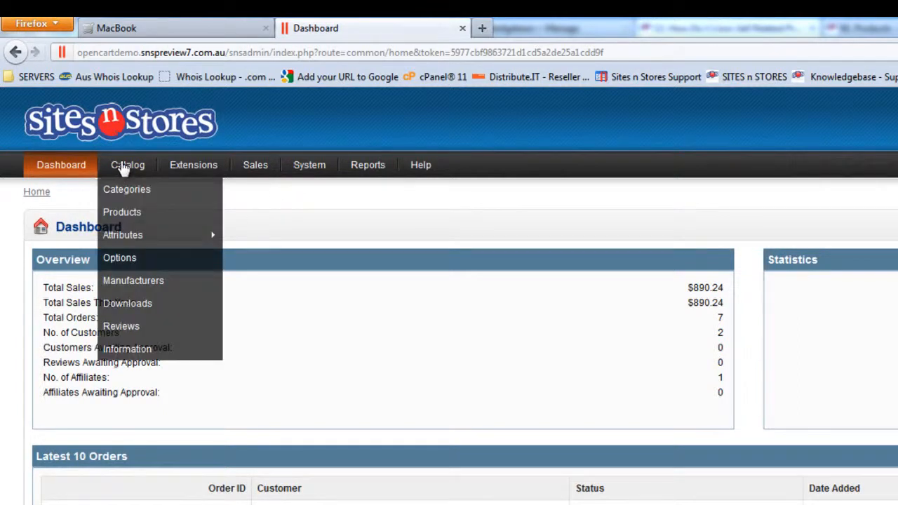
{"action": "mouse_move", "coordinate": [122, 212]}
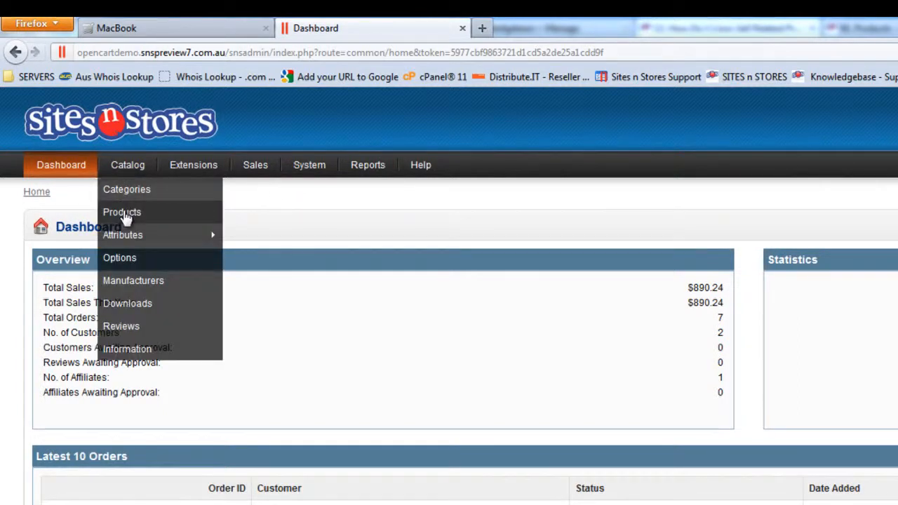
{"action": "left_click", "coordinate": [122, 212]}
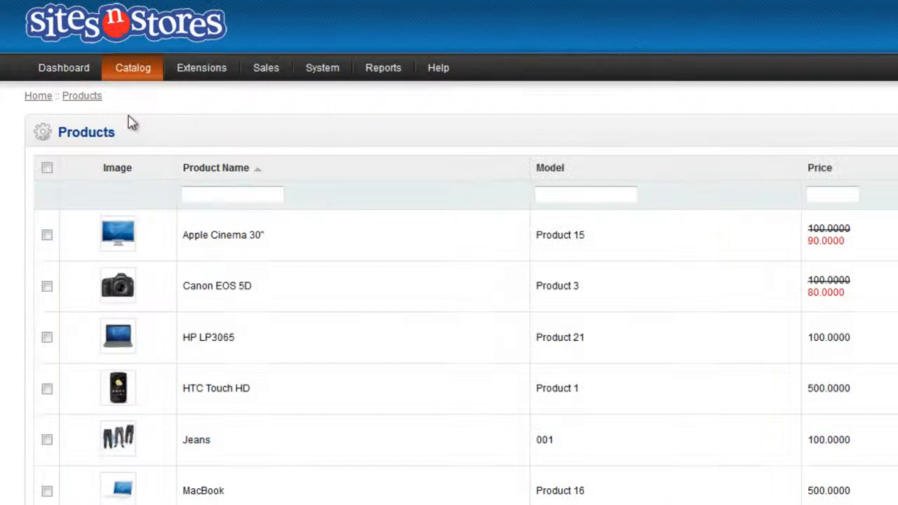
Step: Find MacBook in the product list and open its edit form
{"action": "scroll", "scroll_direction": "down", "scroll_amount": 3}
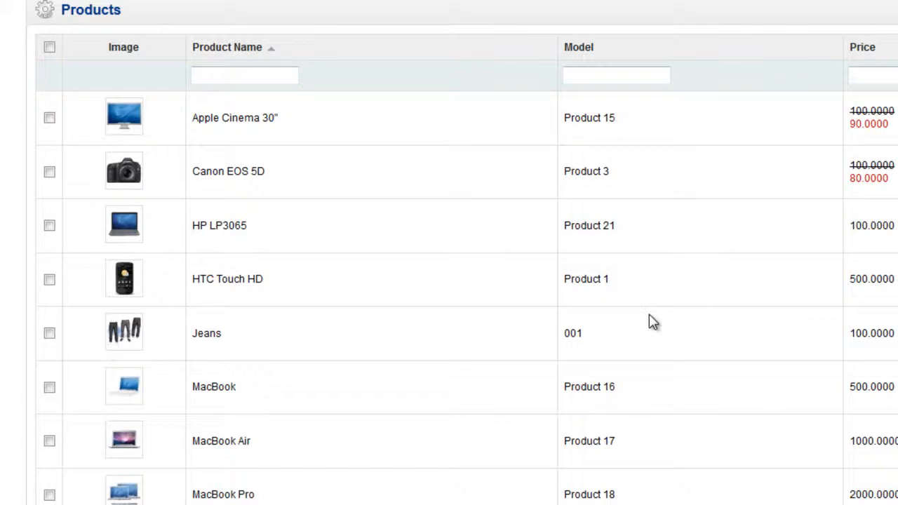
{"action": "mouse_move", "coordinate": [115, 389]}
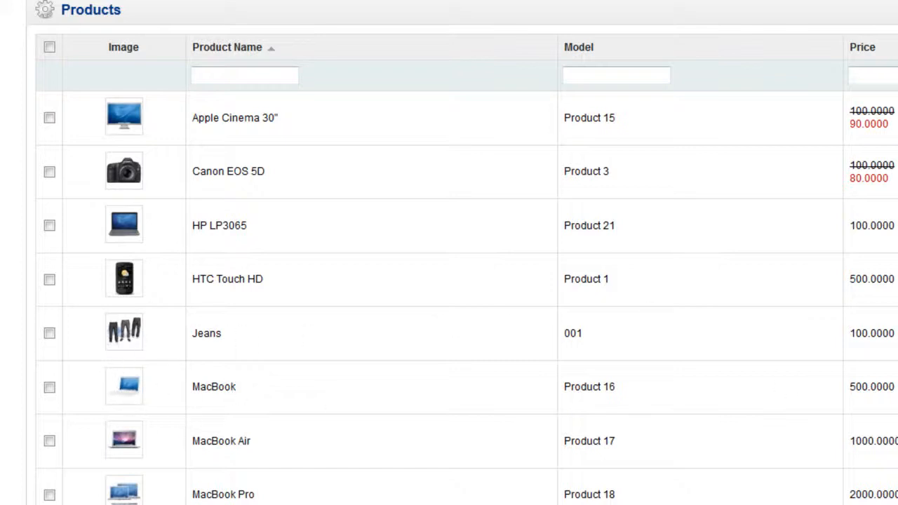
{"action": "scroll", "scroll_direction": "right", "scroll_amount": 3}
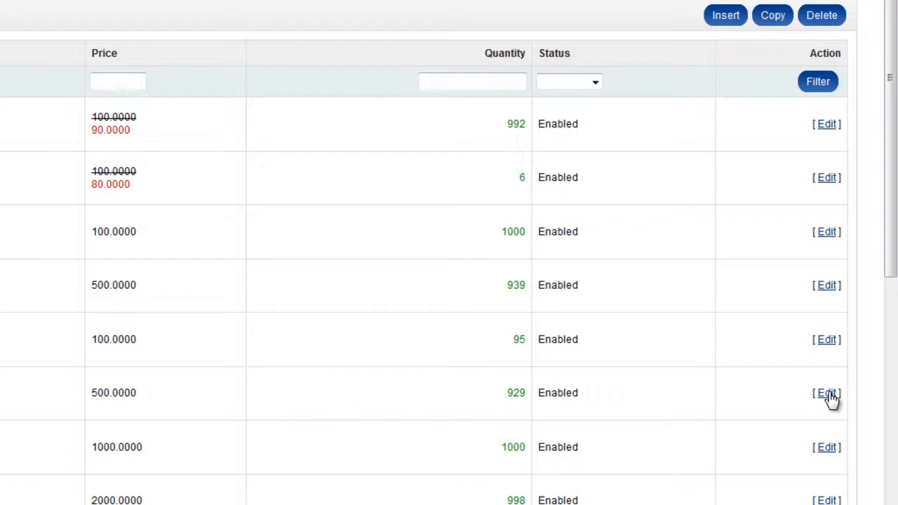
{"action": "left_click", "coordinate": [826, 393]}
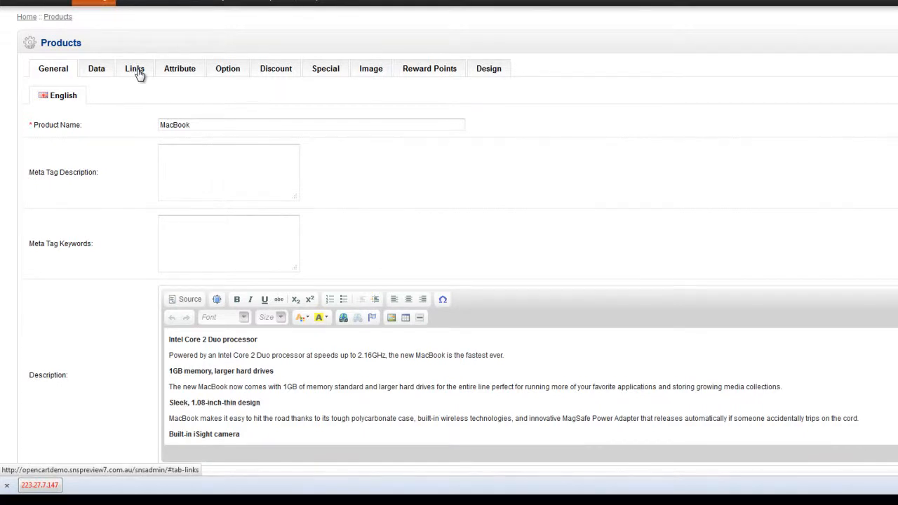
Step: On the Links tab, search Related Products for 'ma' to list the MacBooks
{"action": "left_click", "coordinate": [134, 68]}
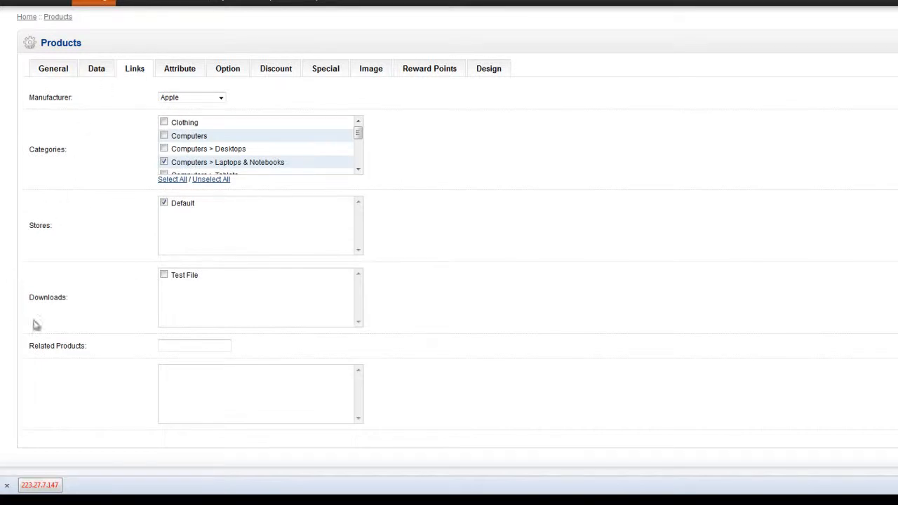
{"action": "left_click", "coordinate": [195, 345]}
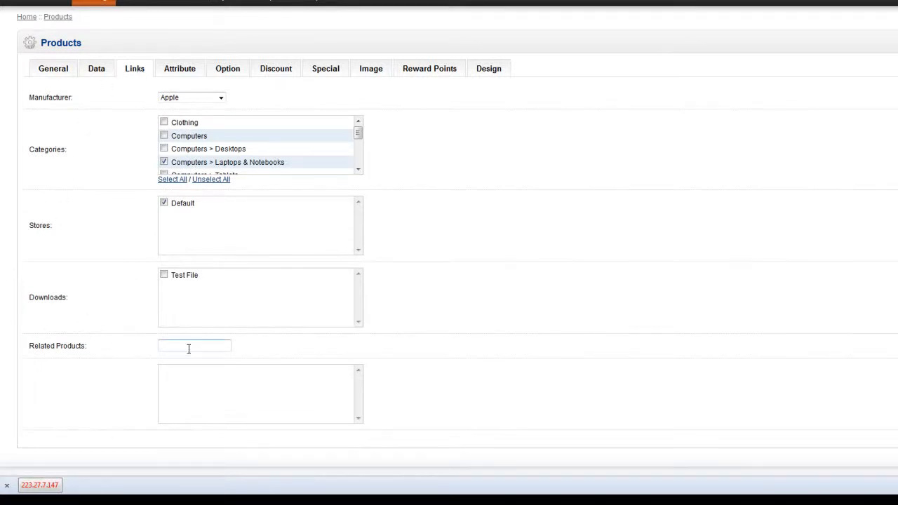
{"action": "double_click", "coordinate": [57, 345]}
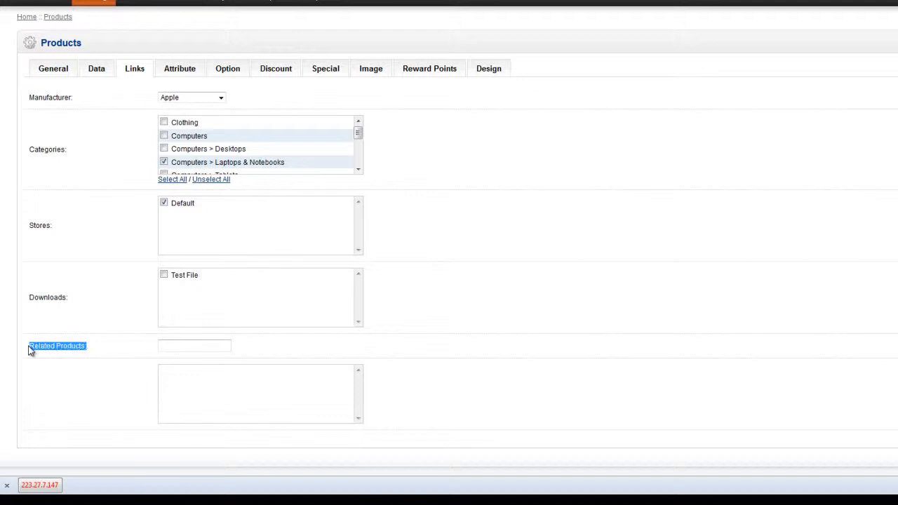
{"action": "left_click", "coordinate": [194, 345]}
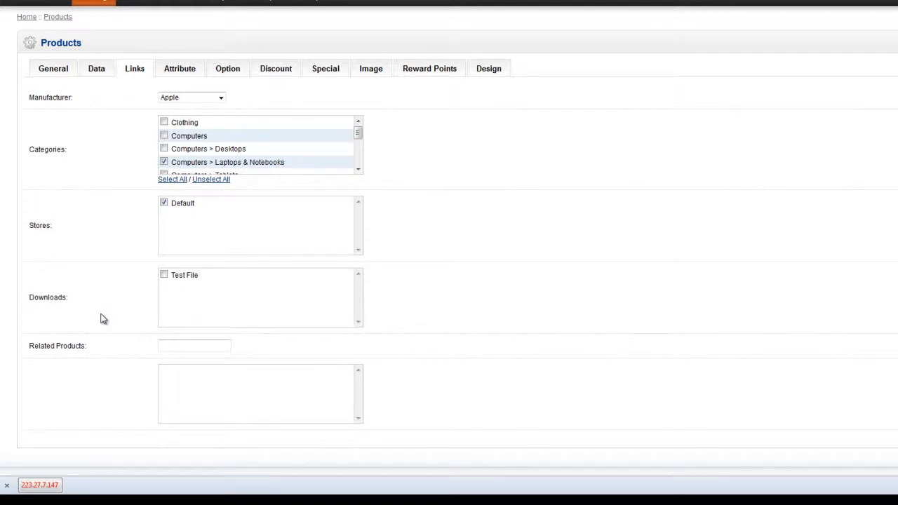
{"action": "type", "text": "mac"}
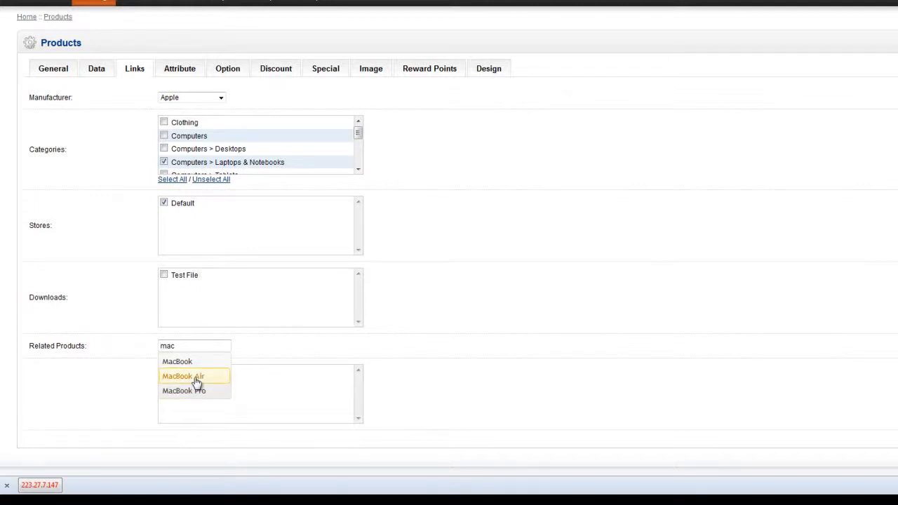
Step: Pick MacBook Air and MacBook Pro from the related products suggestions
{"action": "left_click", "coordinate": [183, 376]}
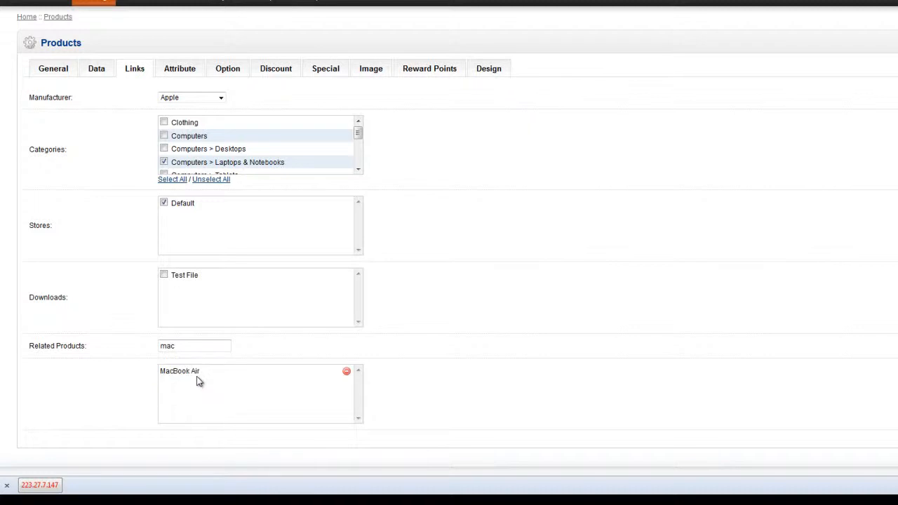
{"action": "left_click", "coordinate": [195, 345]}
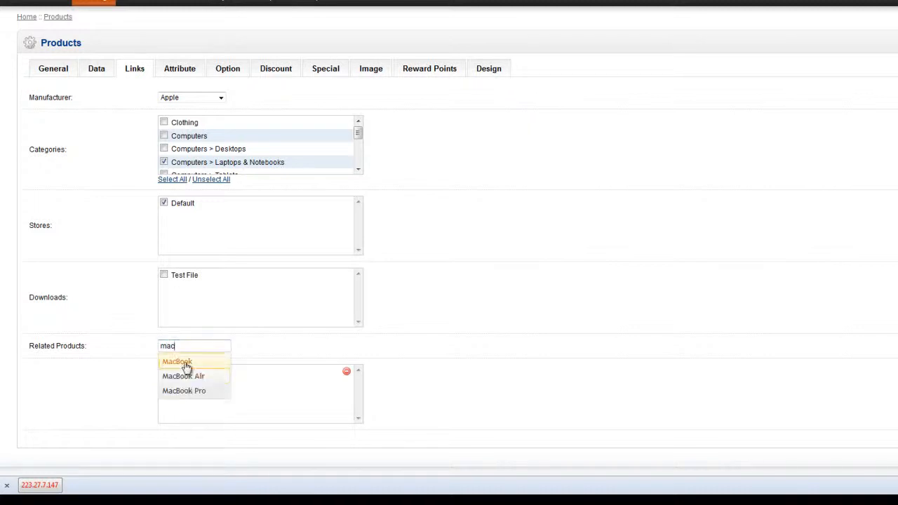
{"action": "mouse_move", "coordinate": [185, 391]}
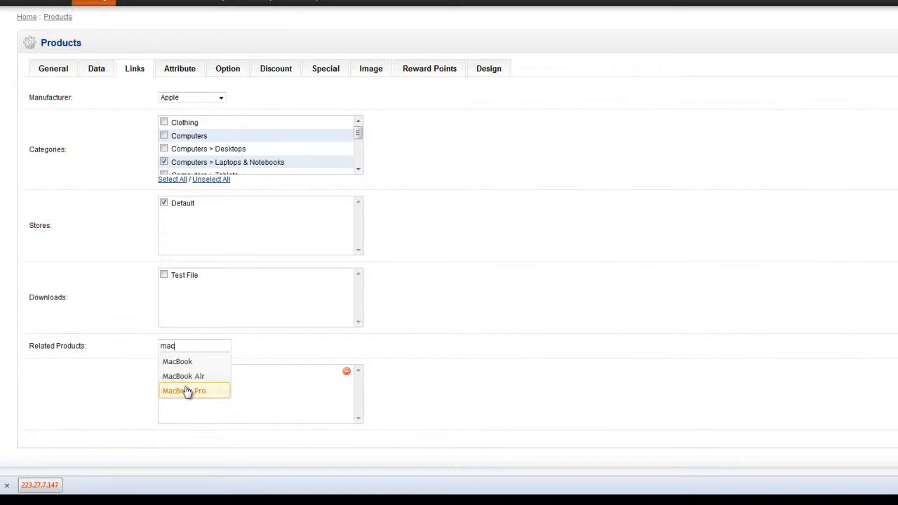
{"action": "left_click", "coordinate": [183, 390]}
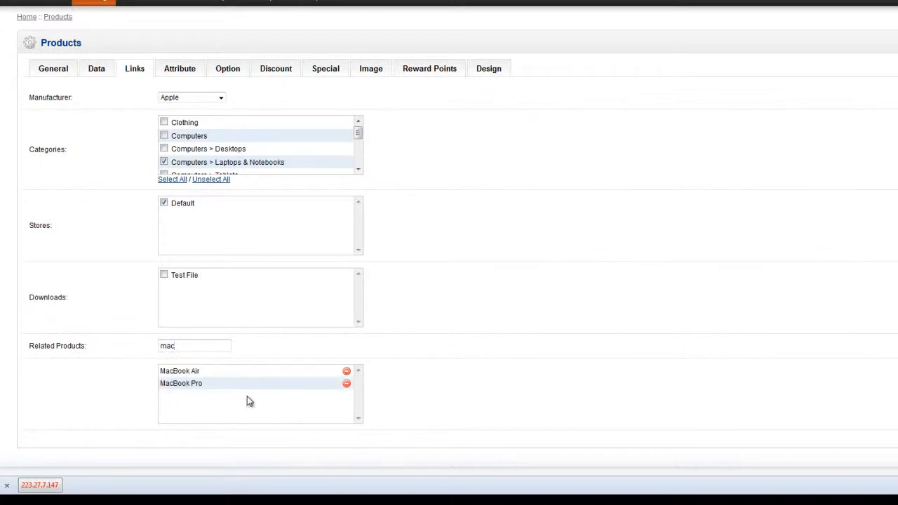
{"action": "scroll", "scroll_direction": "down", "scroll_amount": 3}
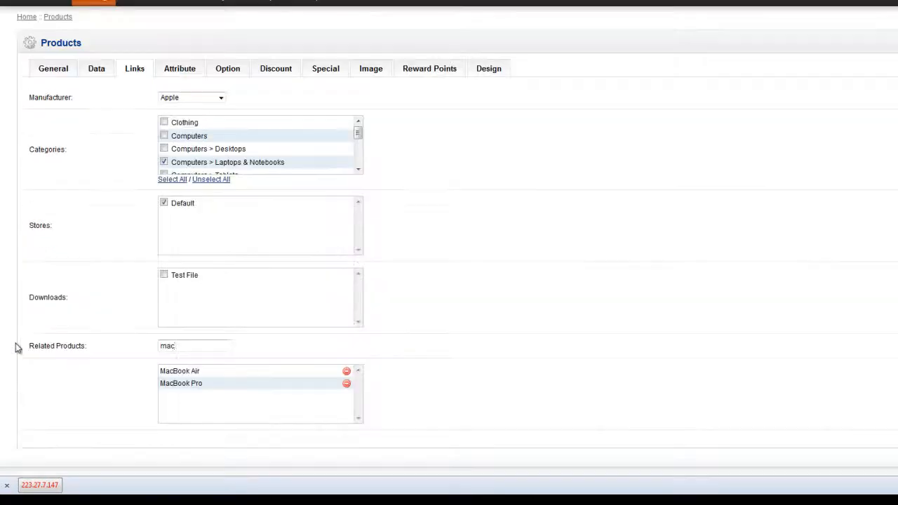
{"action": "mouse_move", "coordinate": [165, 408]}
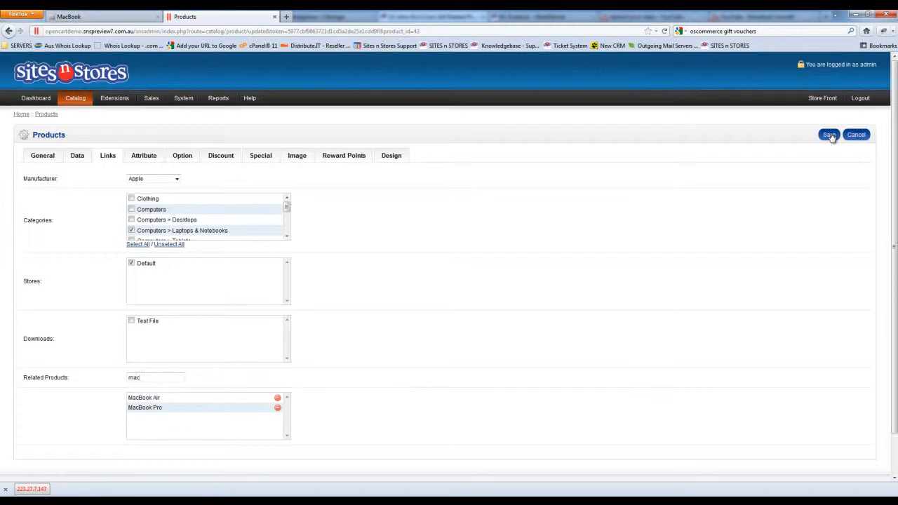
Step: Save the MacBook product form with its two related products
{"action": "left_click", "coordinate": [829, 135]}
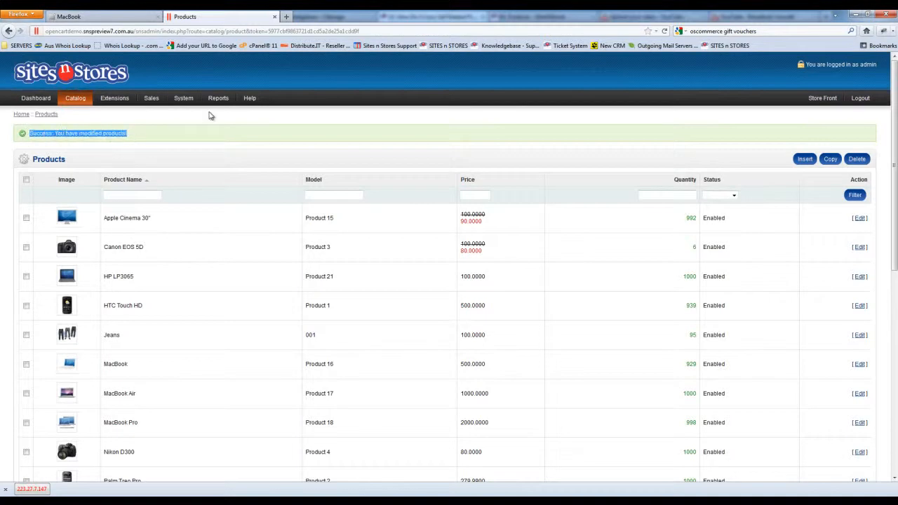
{"action": "mouse_move", "coordinate": [102, 16]}
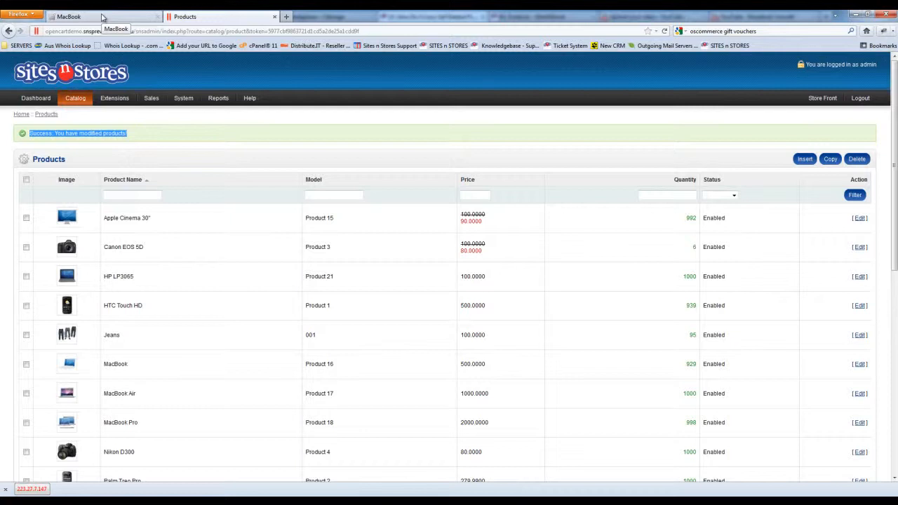
Step: On the MacBook storefront tab, open Related Products (2) to show MacBook Air and Pro
{"action": "left_click", "coordinate": [68, 16]}
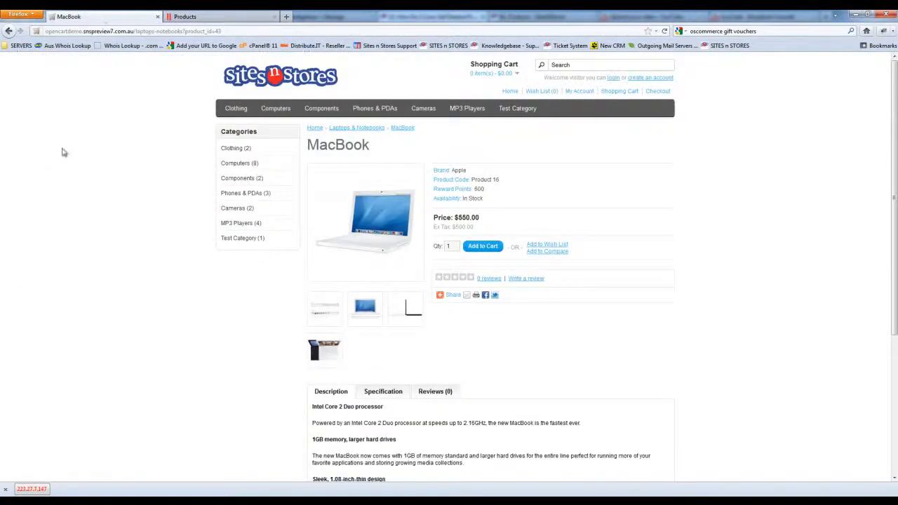
{"action": "scroll", "scroll_direction": "down", "scroll_amount": 3}
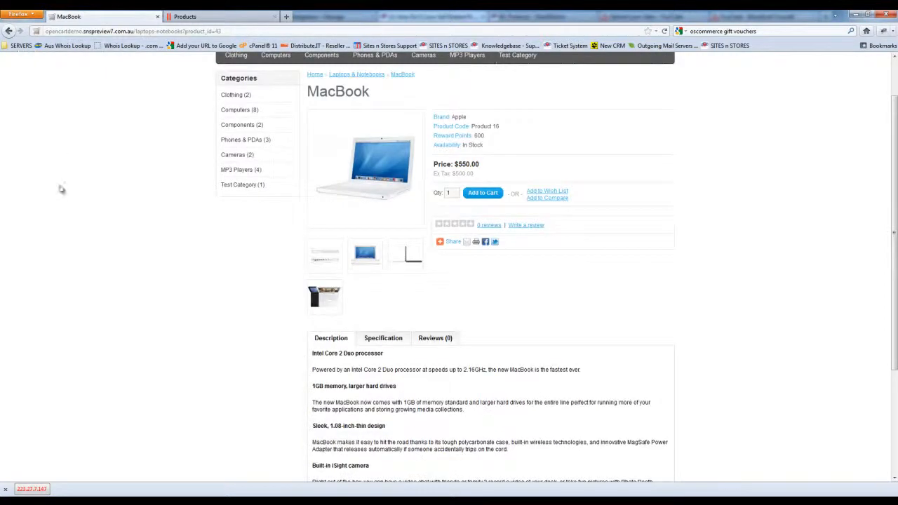
{"action": "mouse_move", "coordinate": [538, 321]}
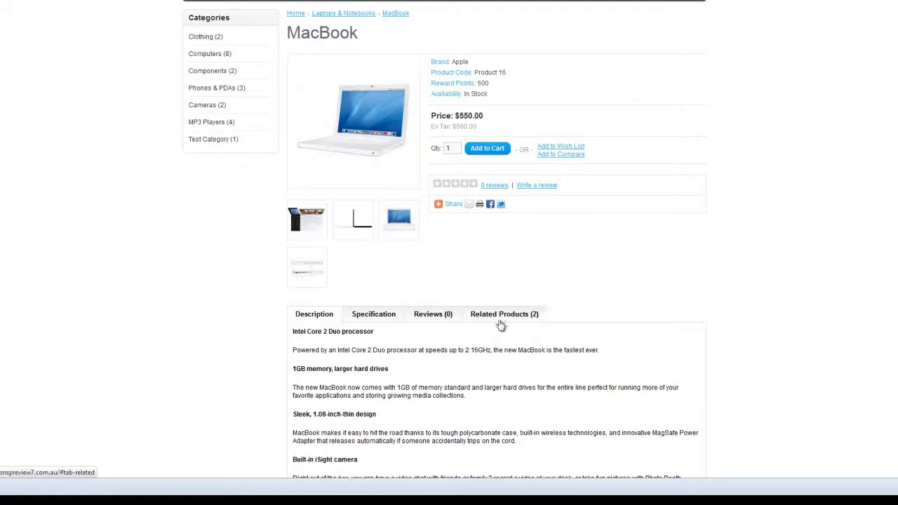
{"action": "left_click", "coordinate": [503, 314]}
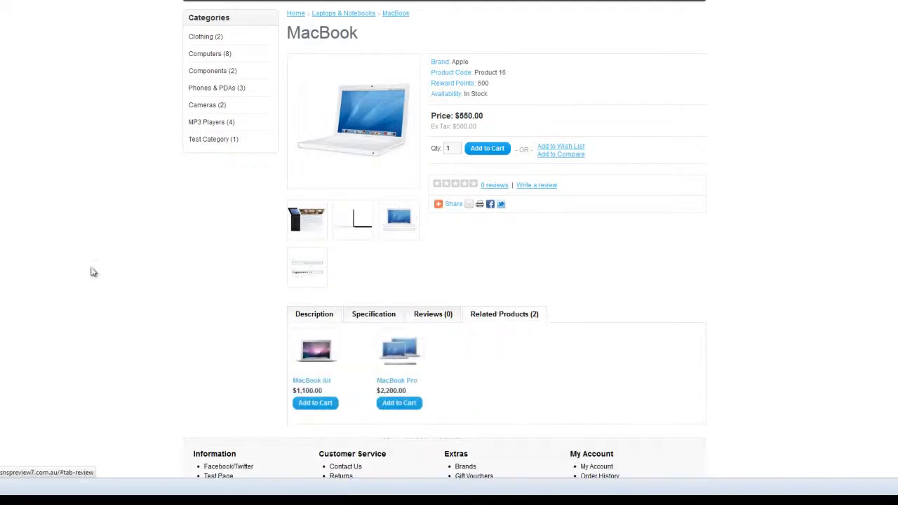
{"action": "scroll", "scroll_direction": "down", "scroll_amount": 3}
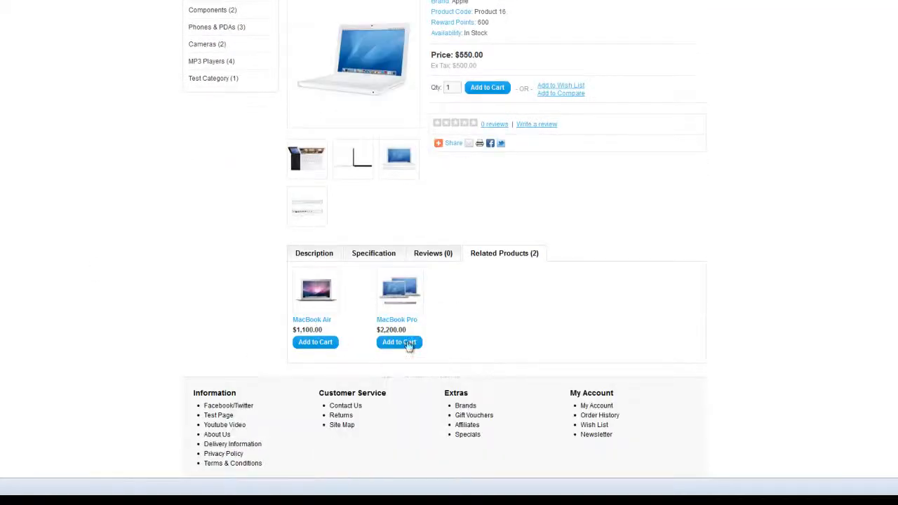